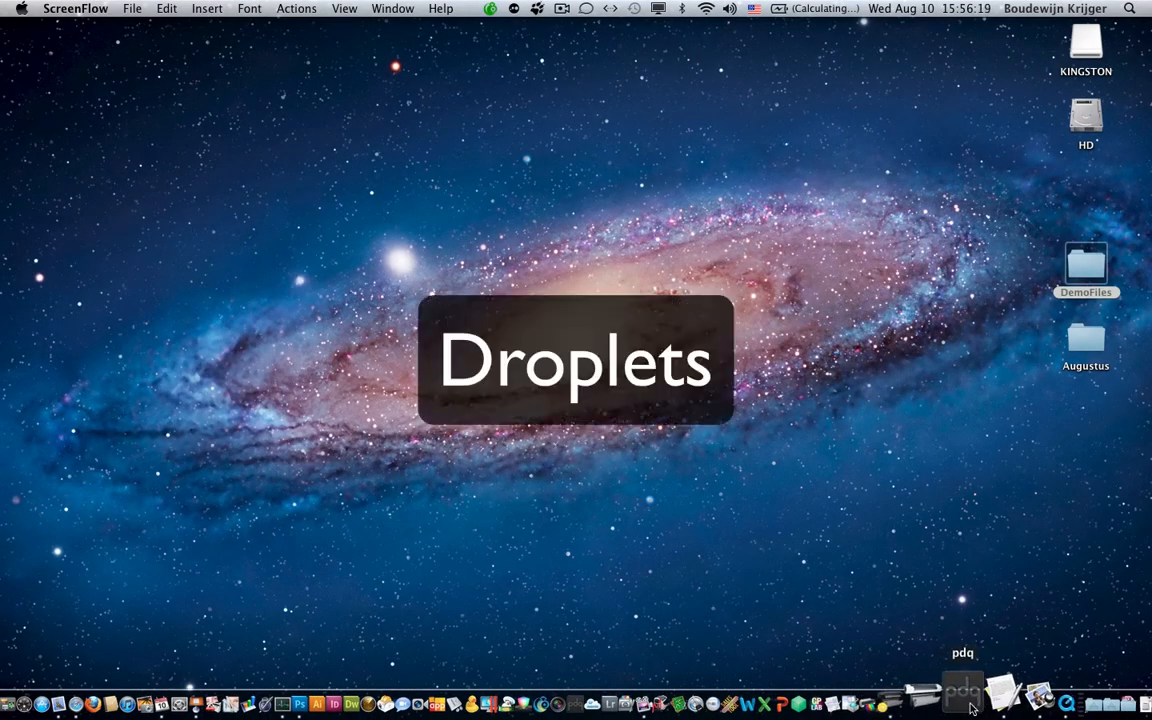
Step: Launch pdq Professional Printing Tool from the Dock with an empty file list
left_click(962, 704)
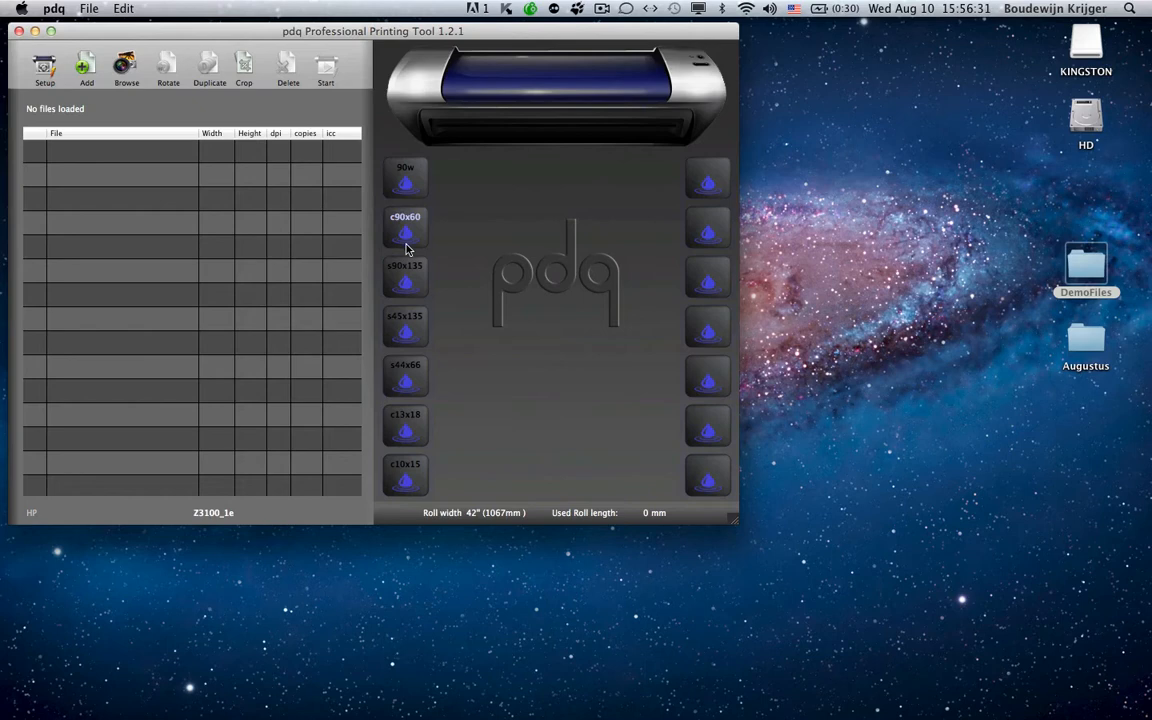
mouse_move(856, 312)
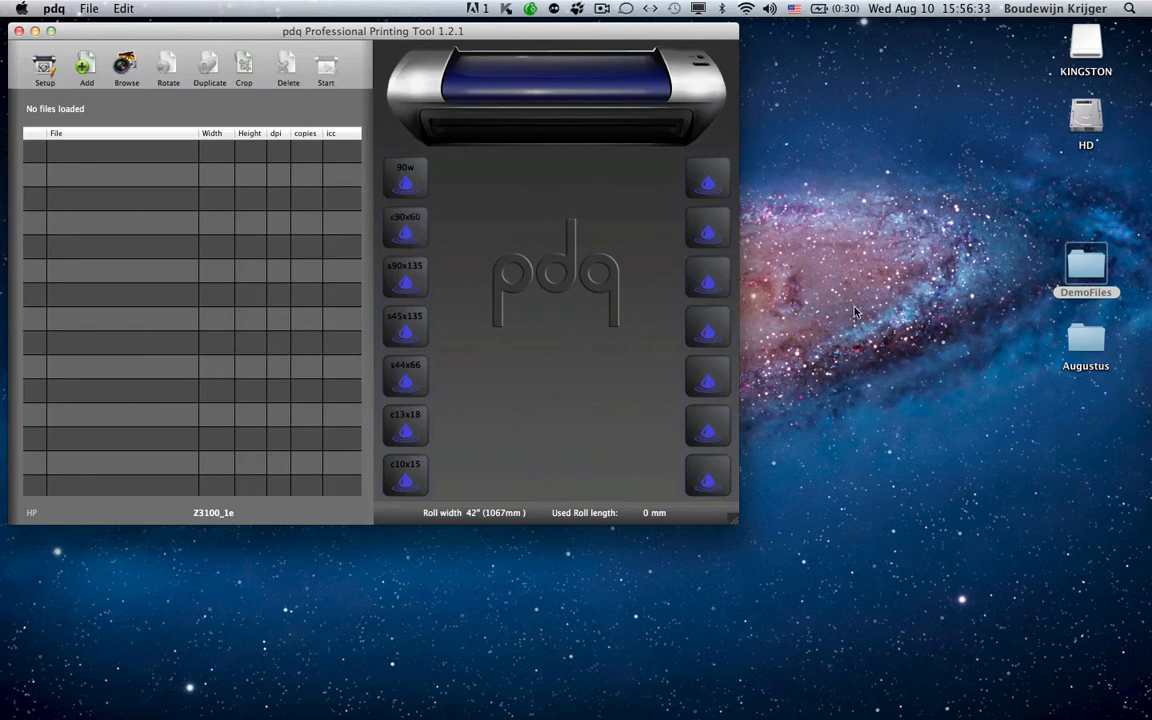
mouse_move(888, 312)
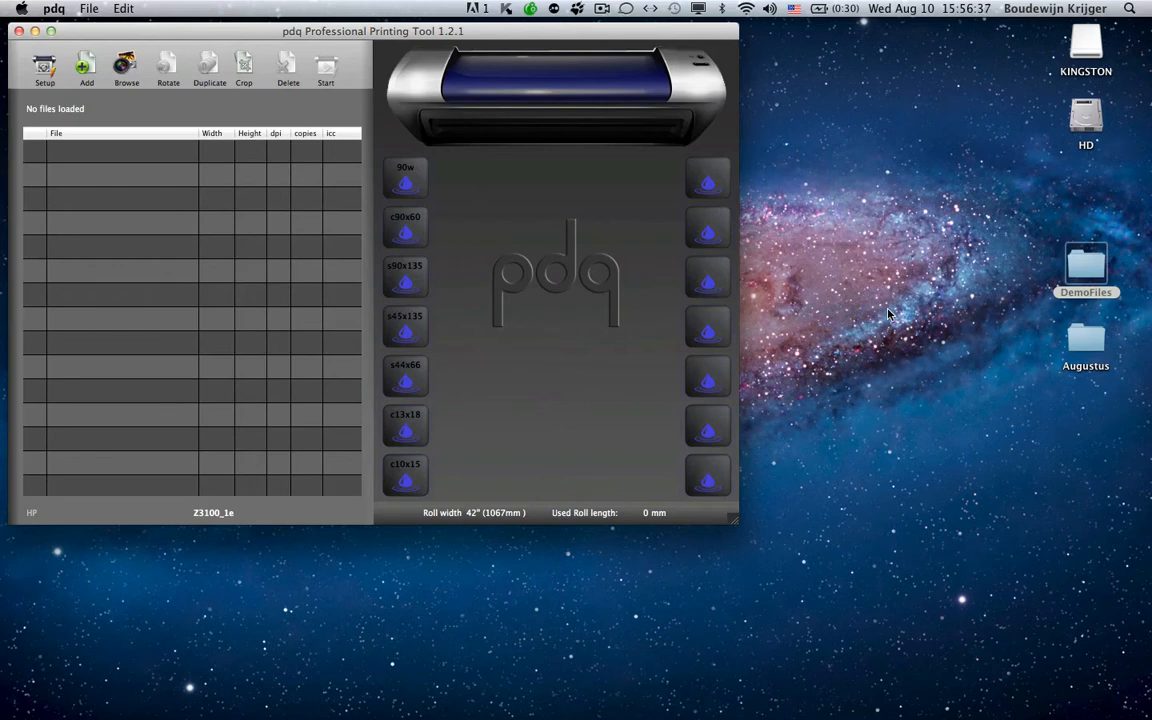
mouse_move(1086, 264)
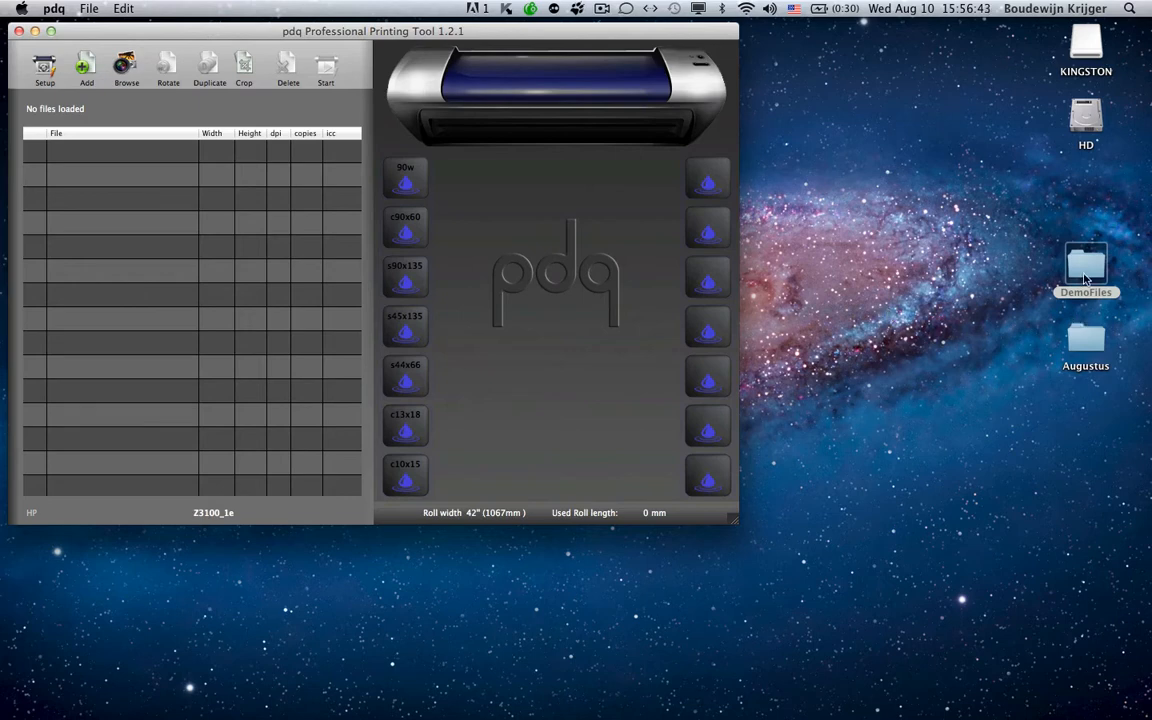
Step: Browse the DemoFiles folder and select ColorGirl.jpg, then B&W.jpg, for the layout
double_click(1086, 262)
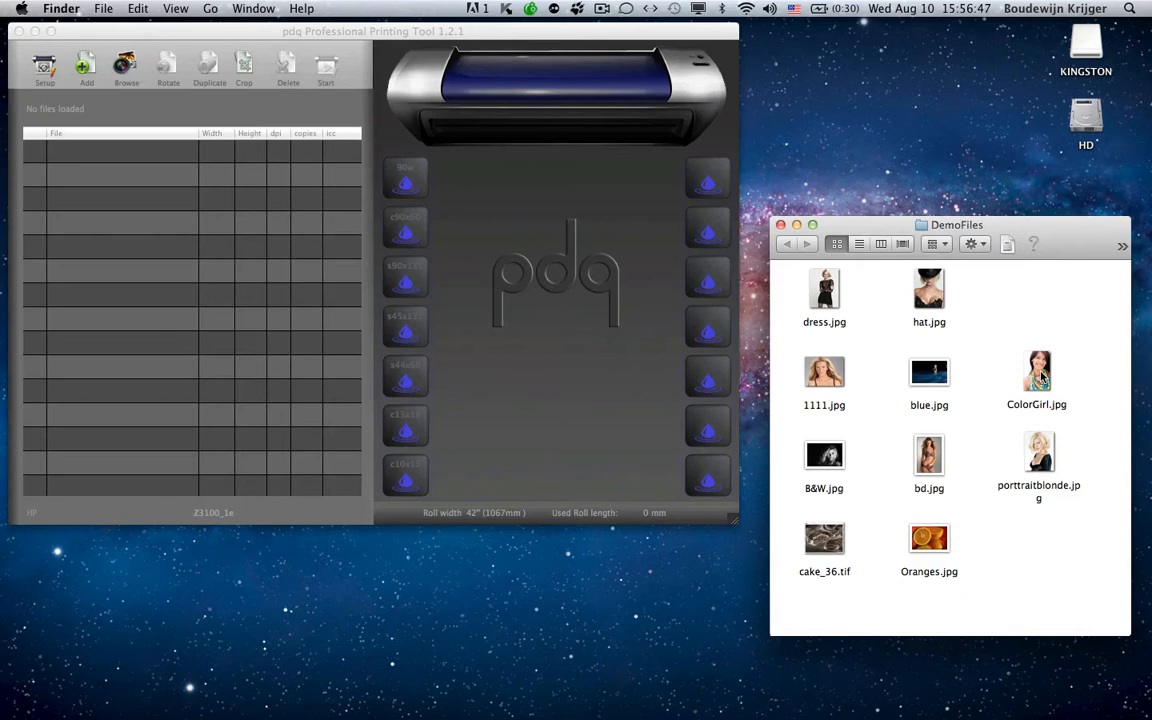
left_click(1036, 372)
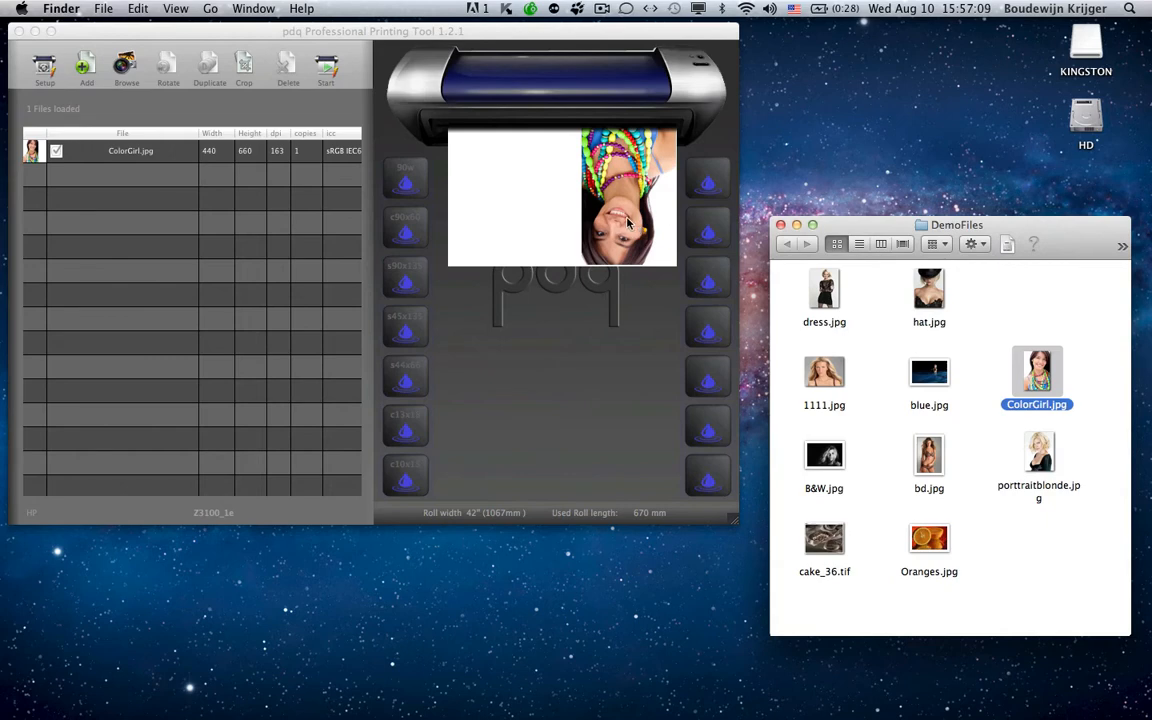
mouse_move(630, 192)
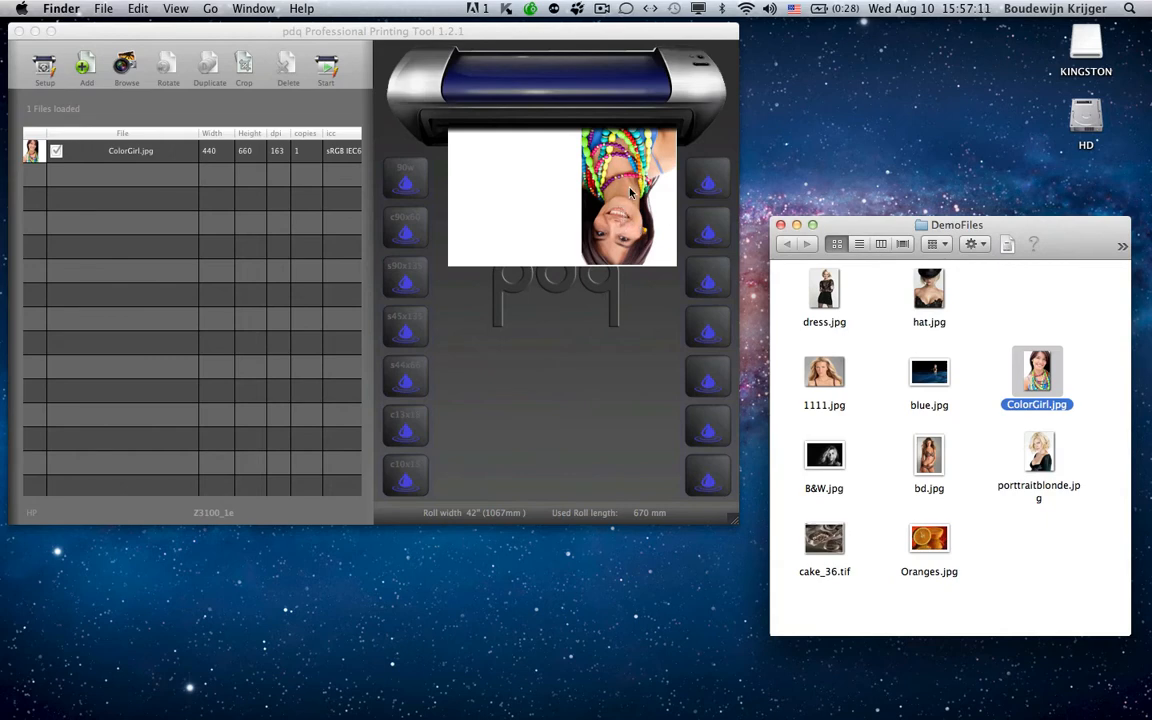
mouse_move(824, 432)
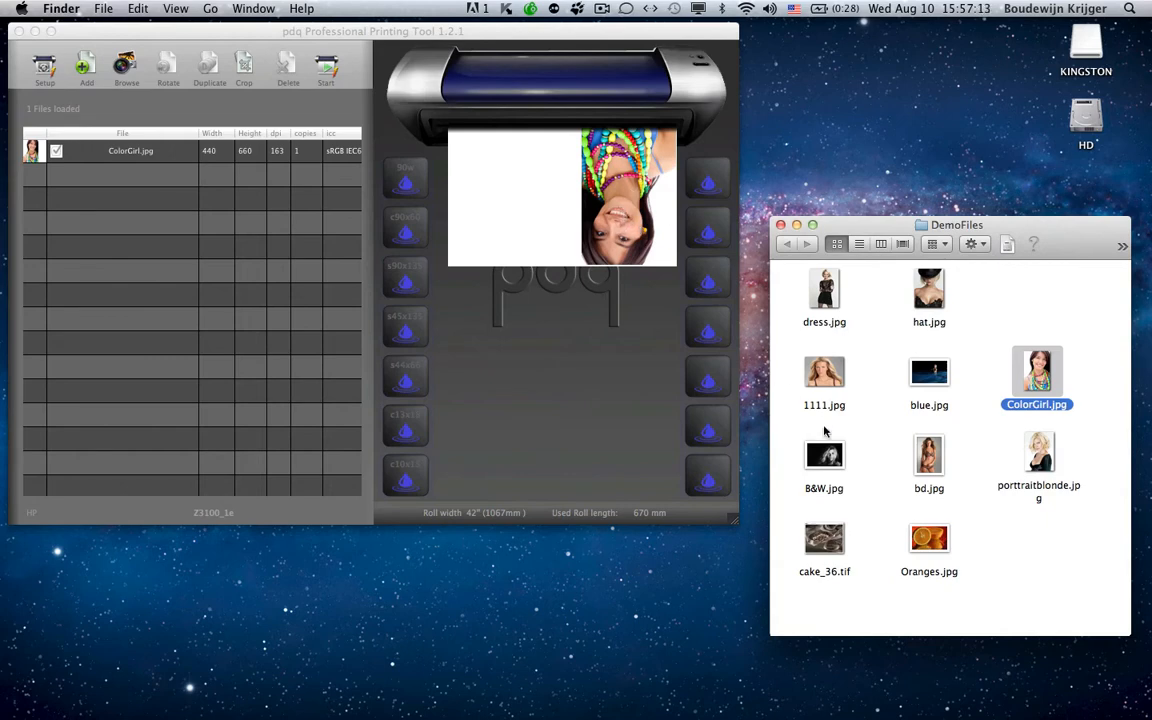
left_click(824, 456)
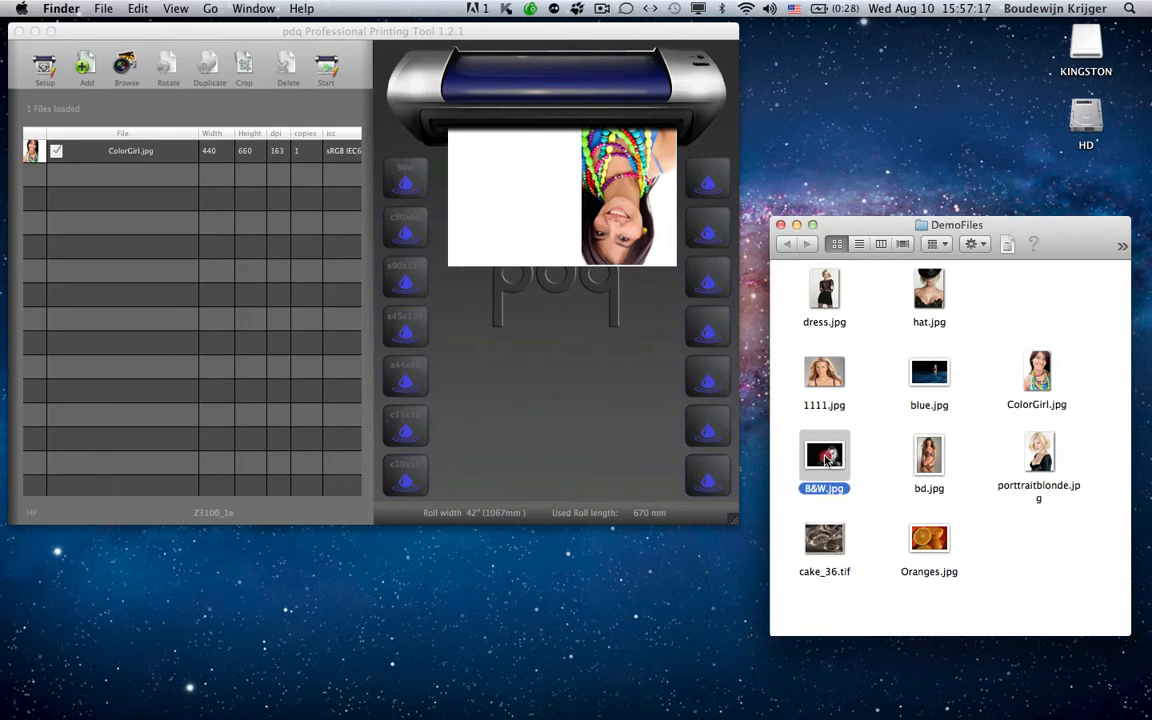
Step: Drop B&W.jpg onto a droplet so it sits beside ColorGirl.jpg on the roll
left_click_drag(824, 460, 410, 376)
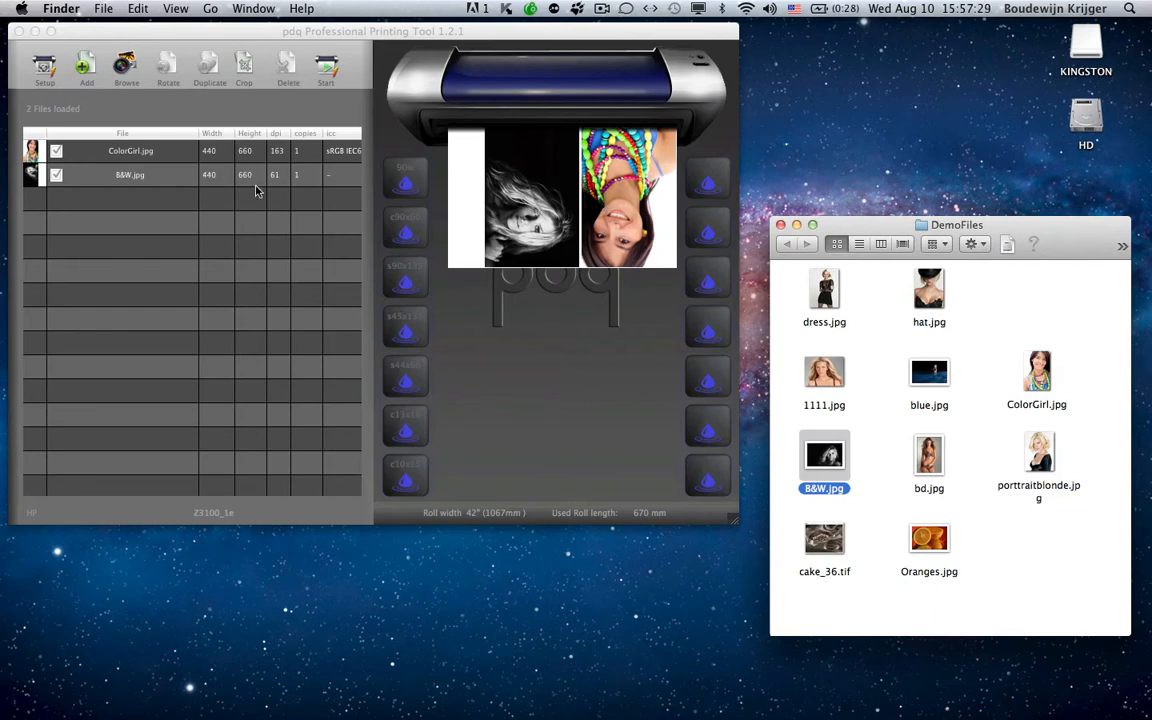
mouse_move(196, 176)
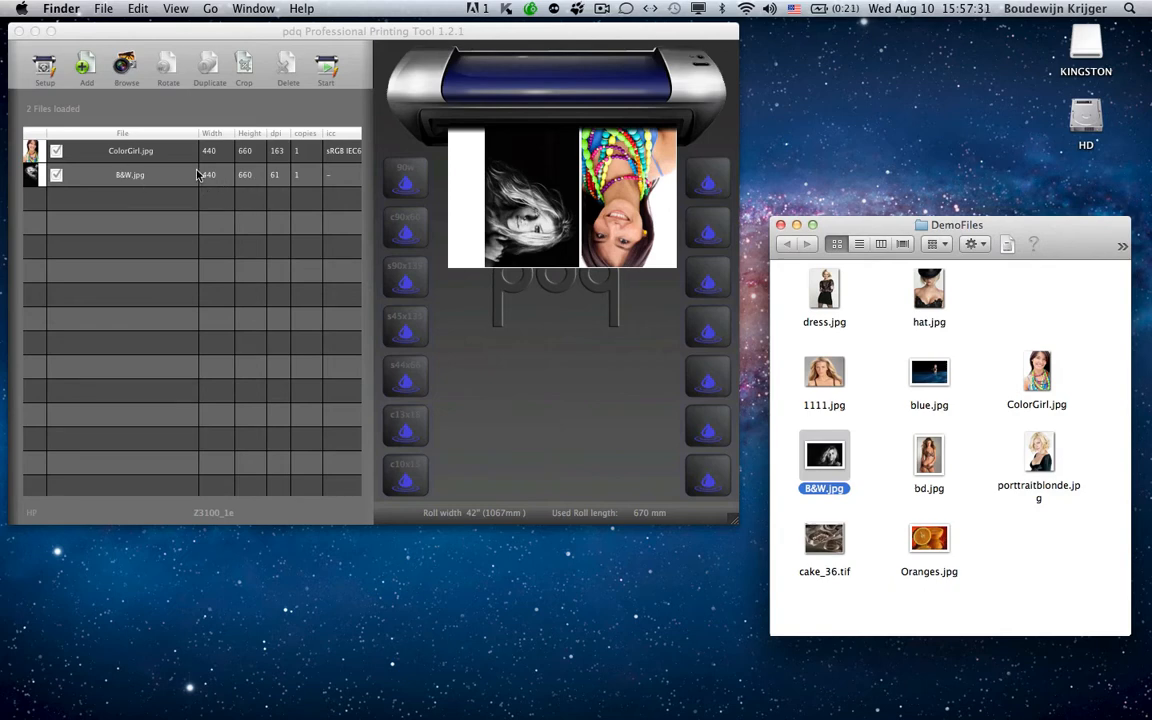
mouse_move(160, 152)
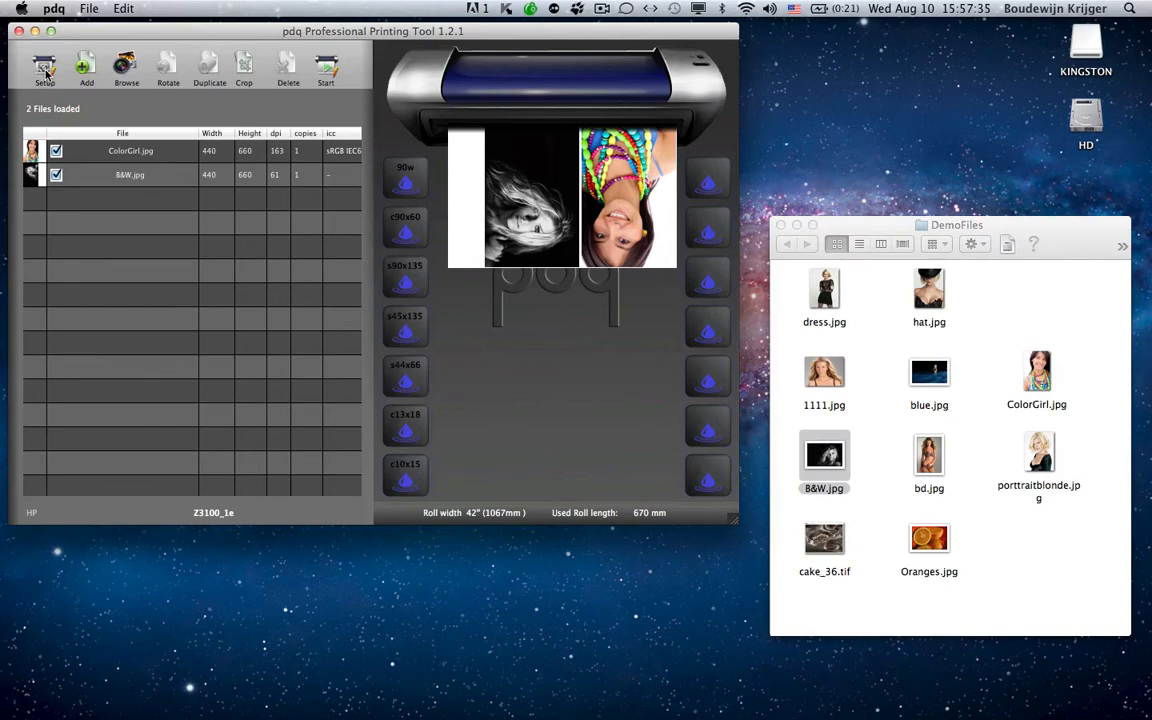
Step: In Setup, rename zone 05 (440×660) from s44x66 to crop44x66
left_click(44, 68)
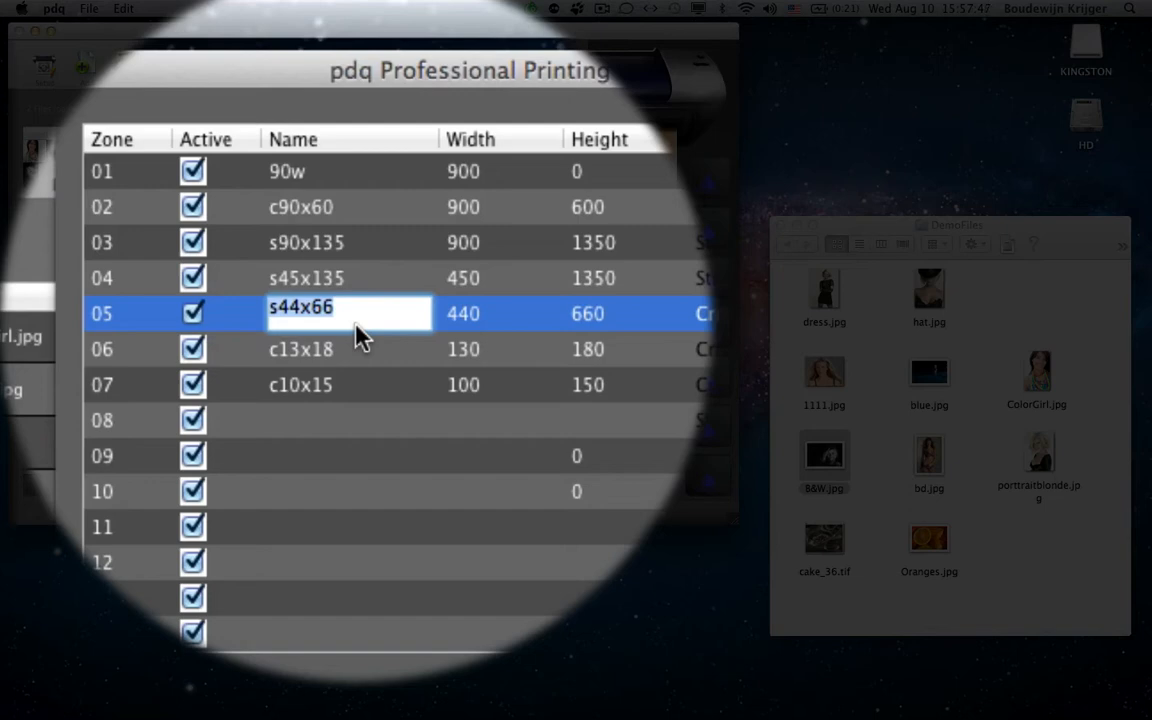
type("crop")
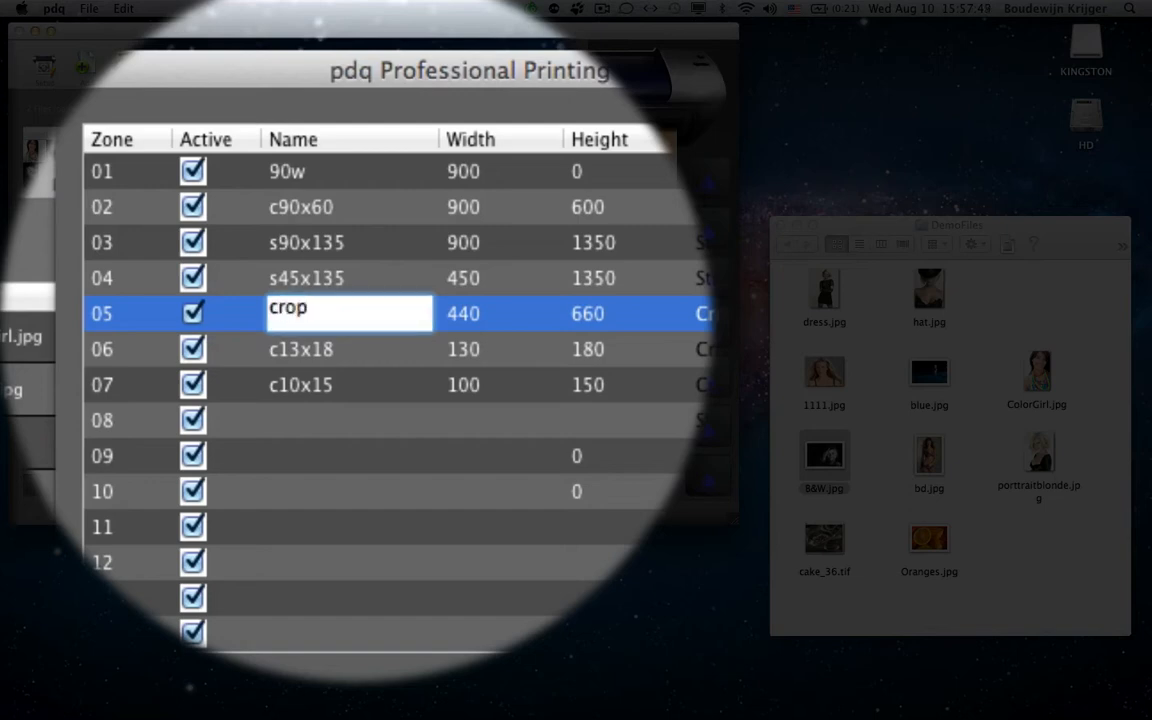
type("44x66")
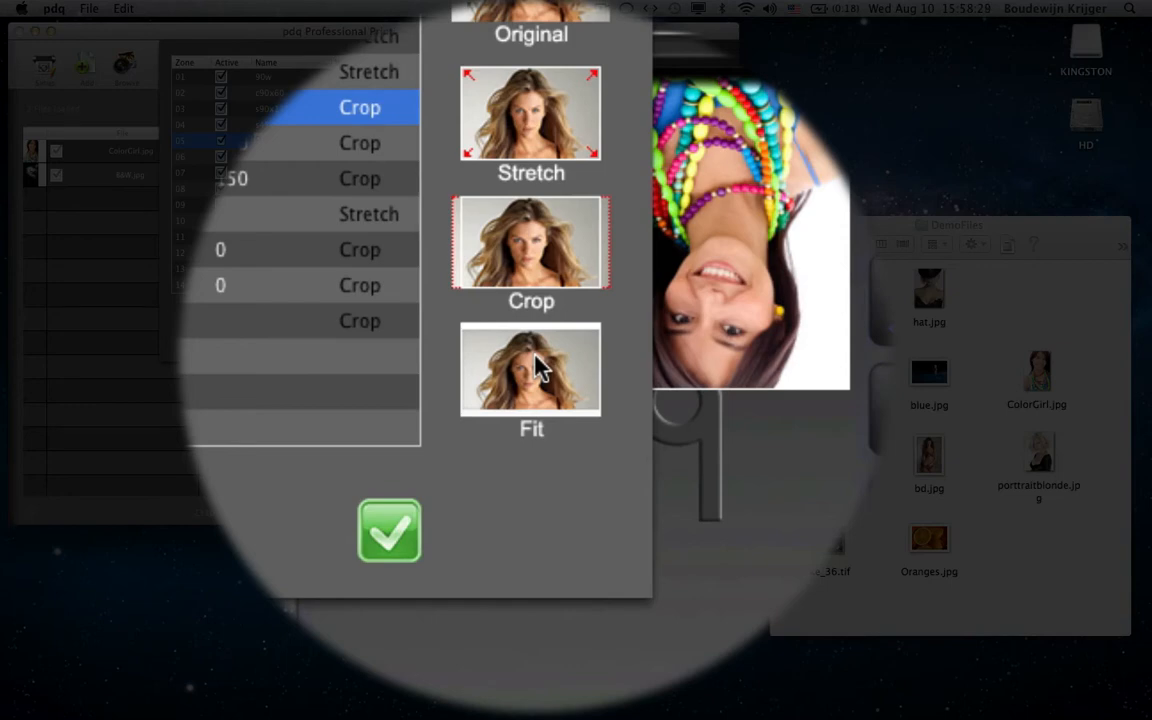
Step: Set zone 05's method to Crop and re-enter its name as crop44x66
scroll("down", 3)
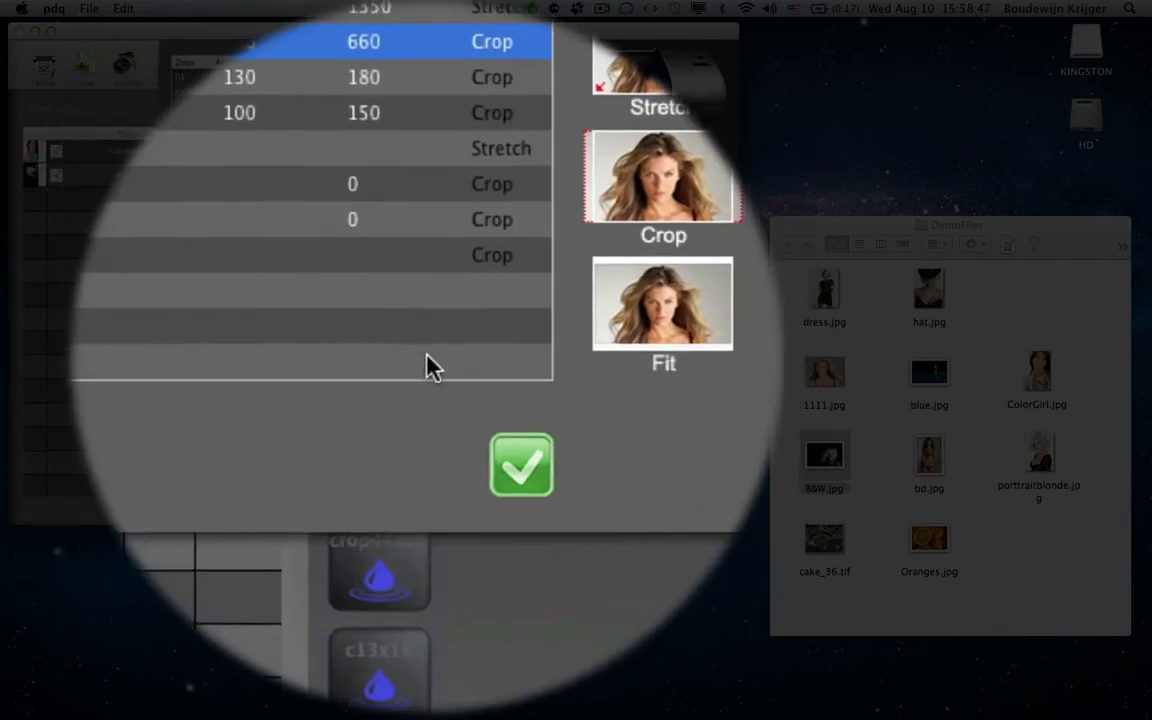
type("crop44x66")
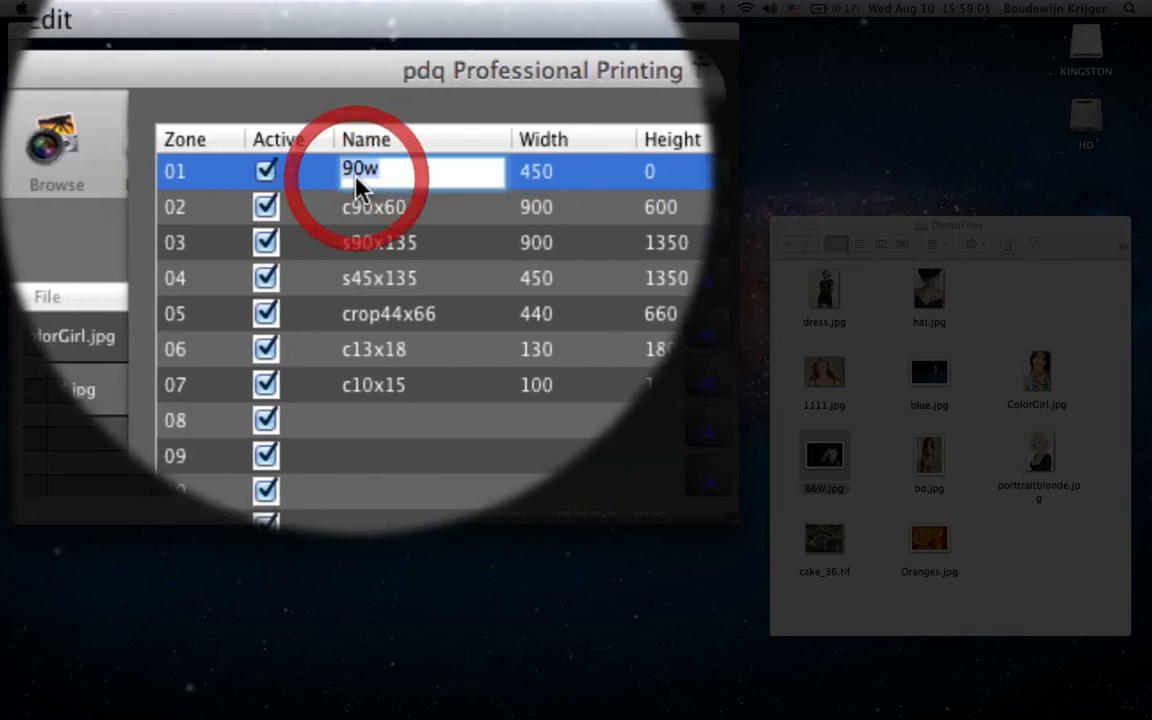
Step: Name zone 01 (450 wide) 45wide and close the droplet setup
type("45")
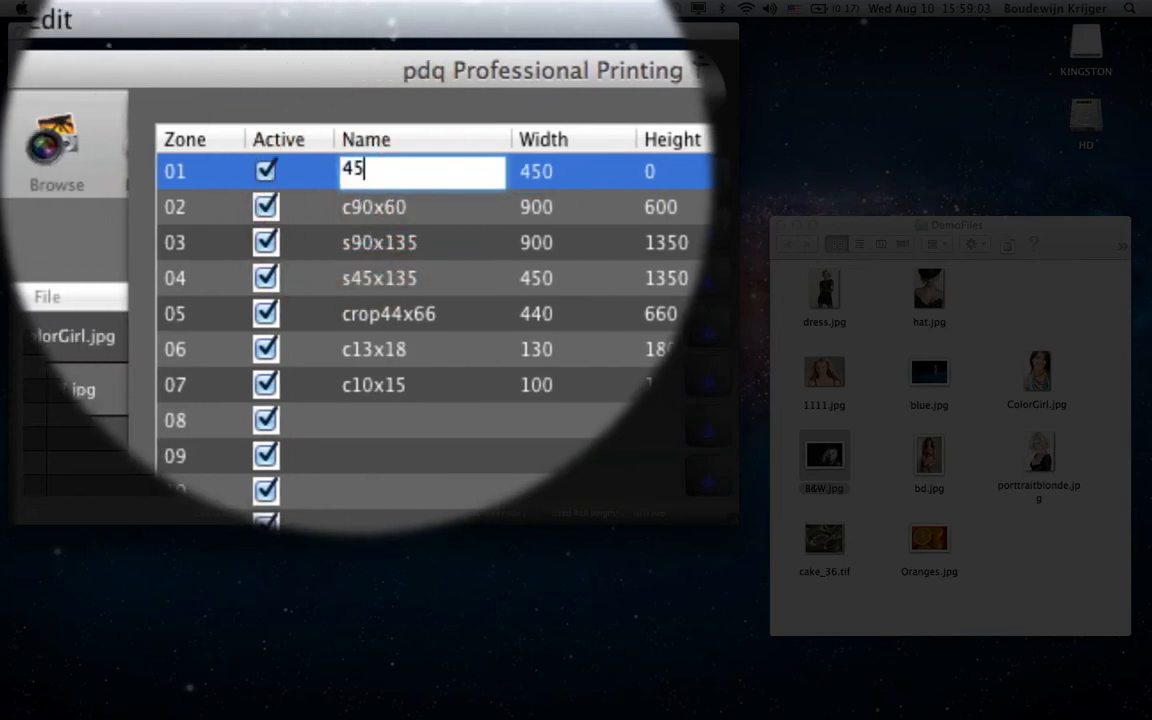
type("wide")
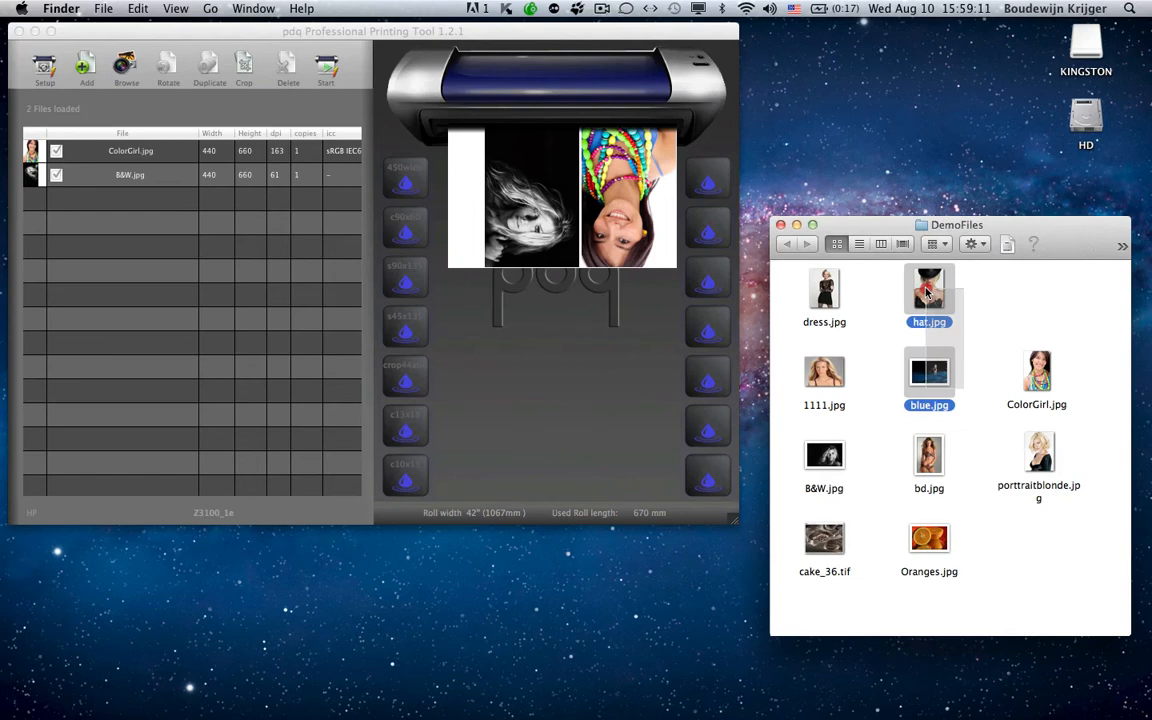
Step: Drop blue.jpg and hat.jpg onto a droplet, giving four images on the roll
left_click_drag(928, 290, 484, 200)
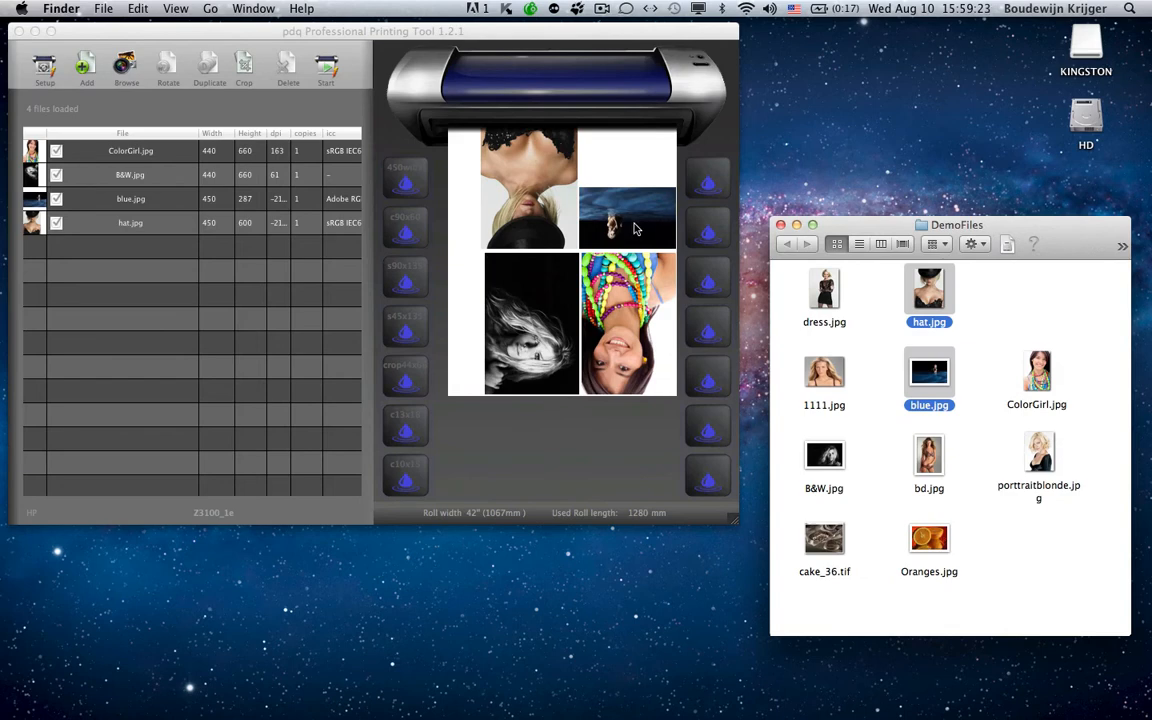
mouse_move(536, 212)
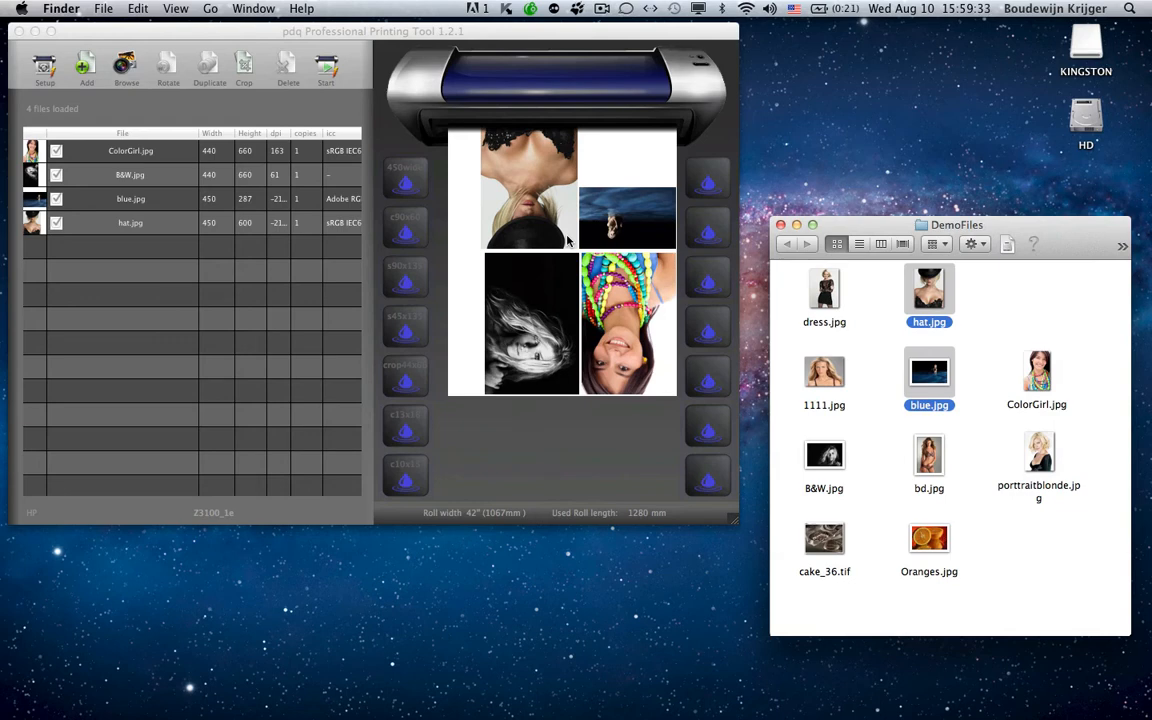
mouse_move(700, 390)
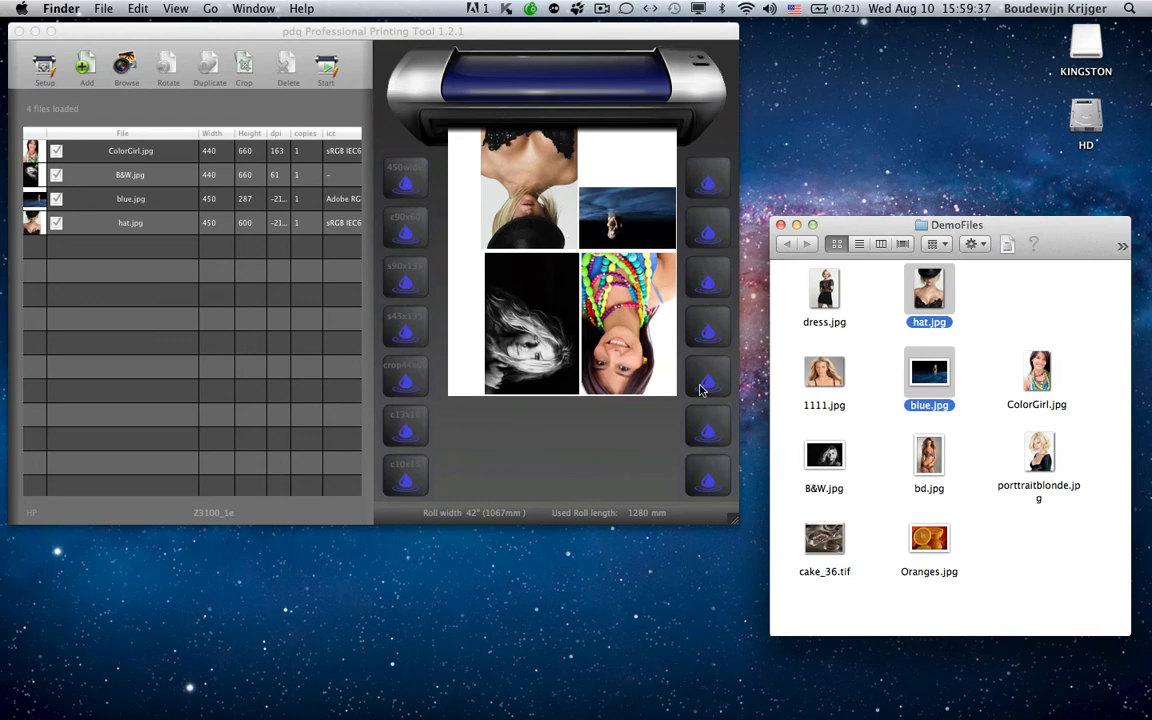
mouse_move(518, 236)
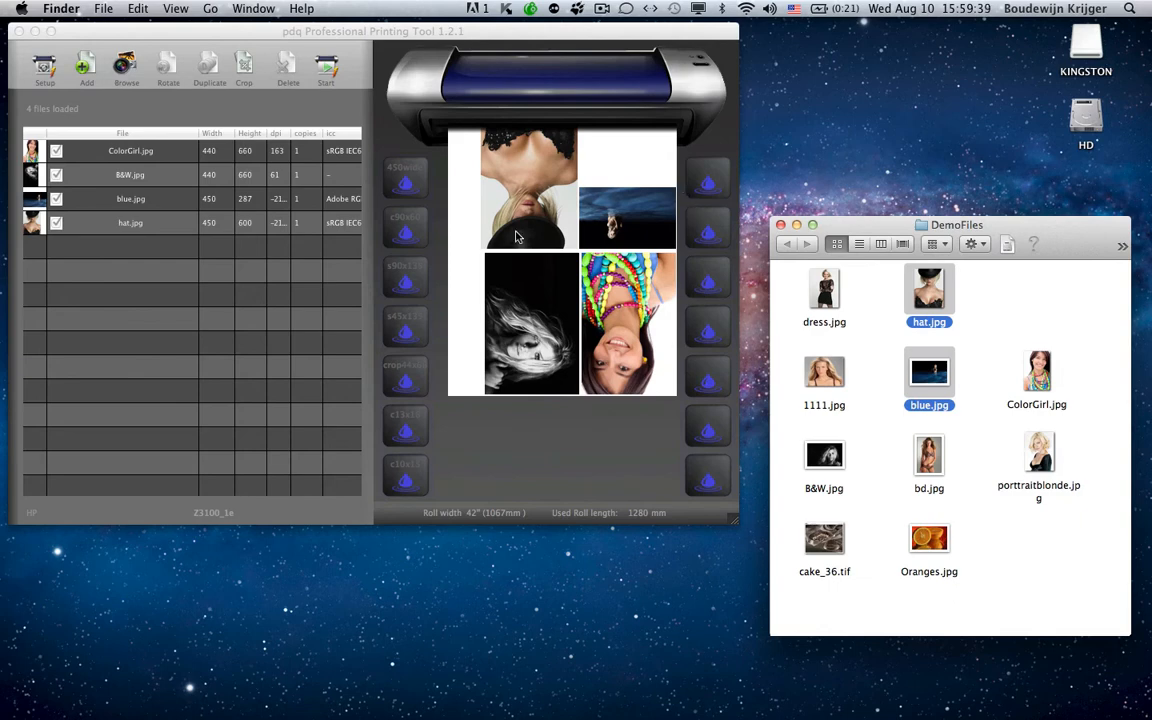
mouse_move(560, 456)
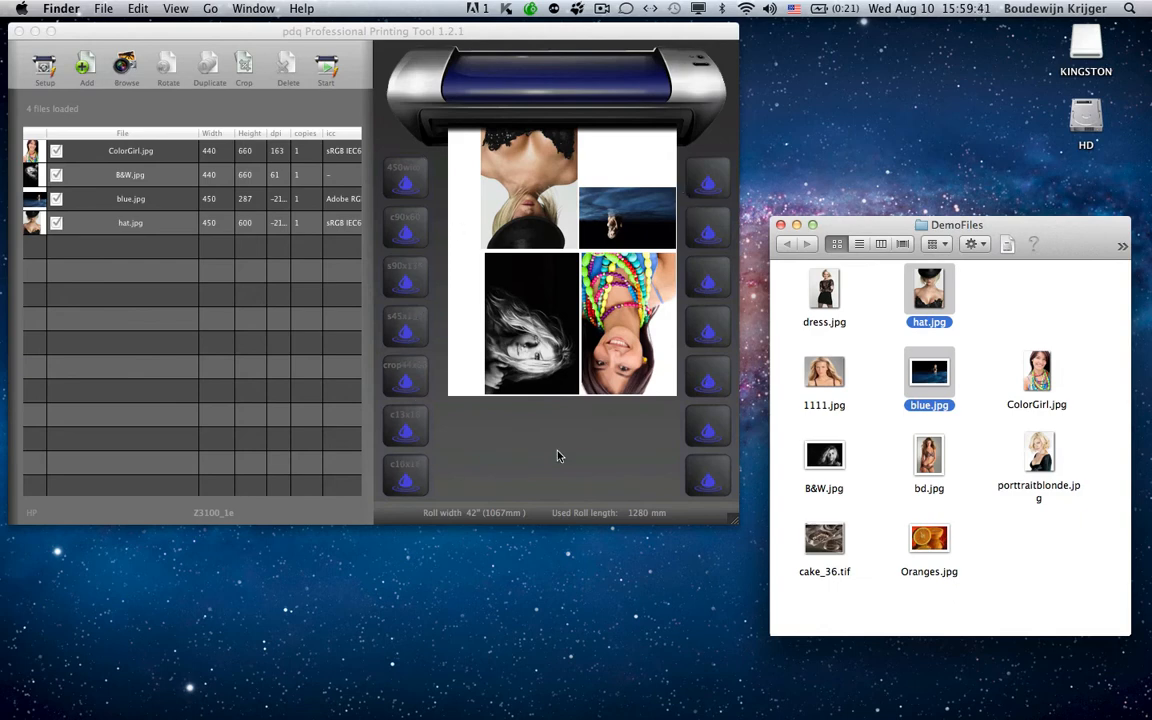
mouse_move(524, 384)
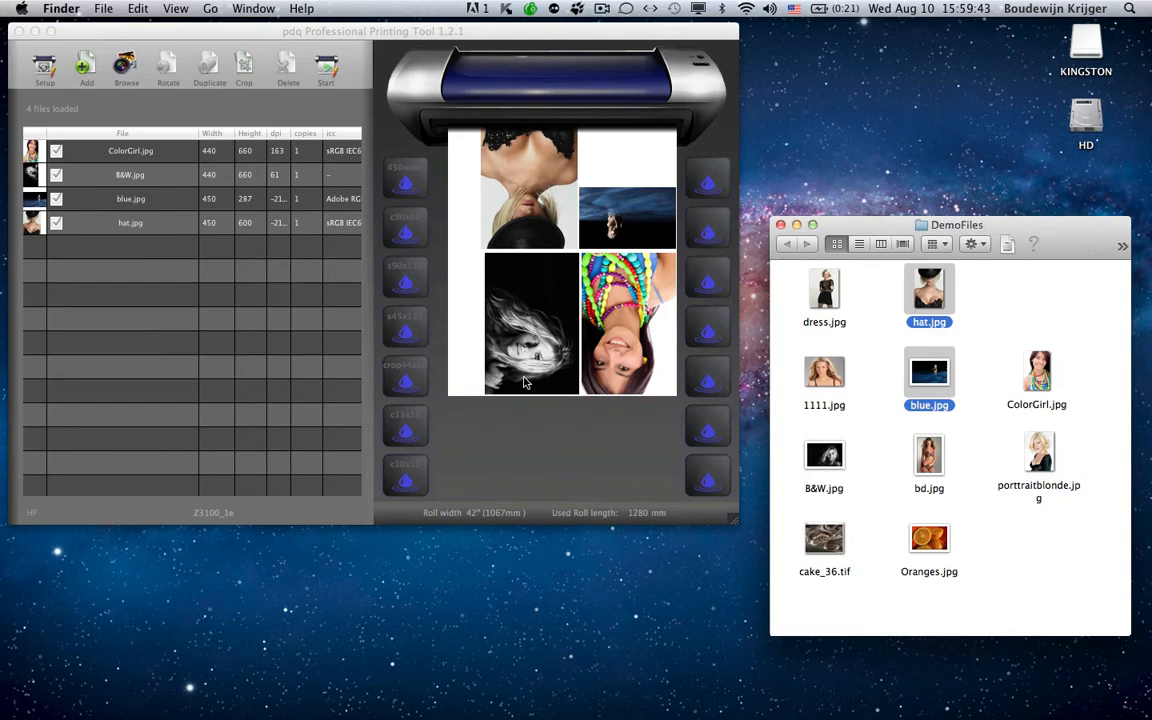
mouse_move(552, 328)
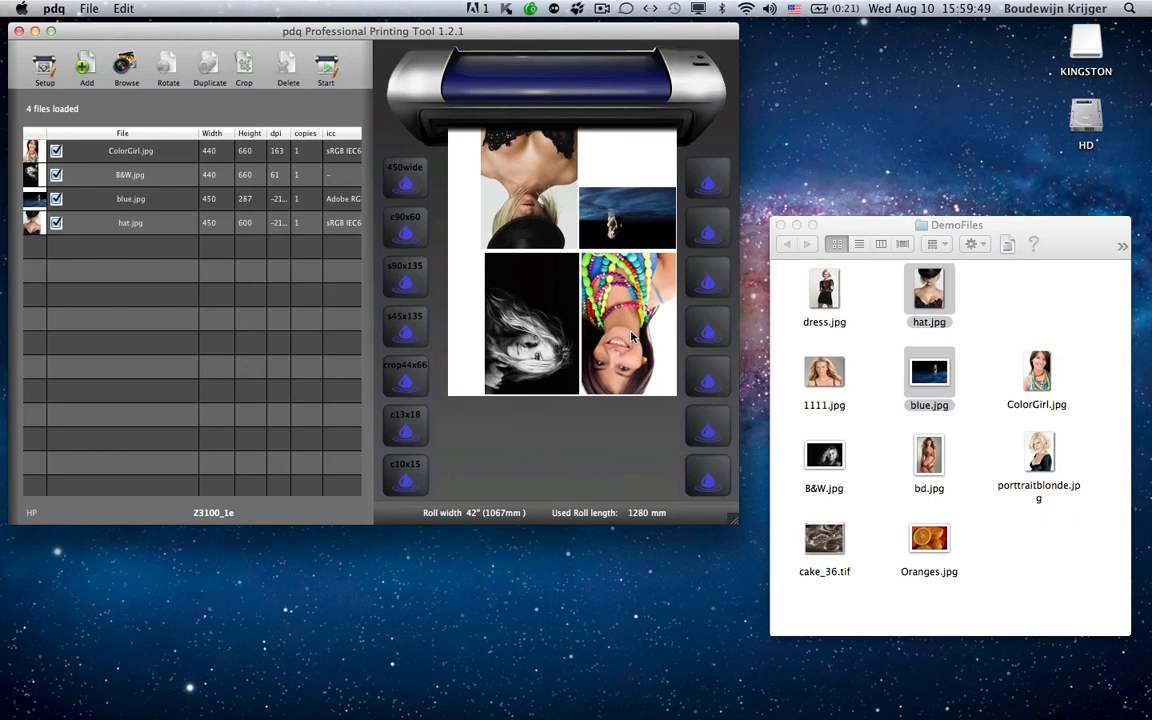
Step: Resize ColorGirl.jpg to 900 by 600 using the c90x60 droplet
left_click(130, 150)
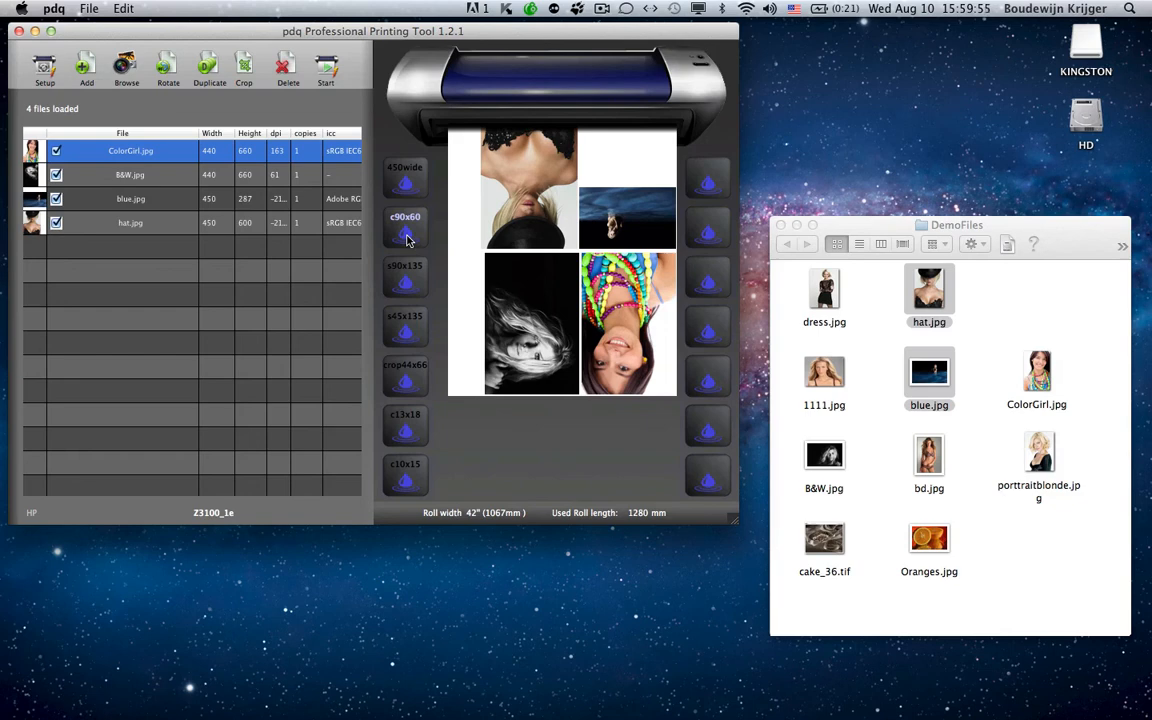
left_click(404, 224)
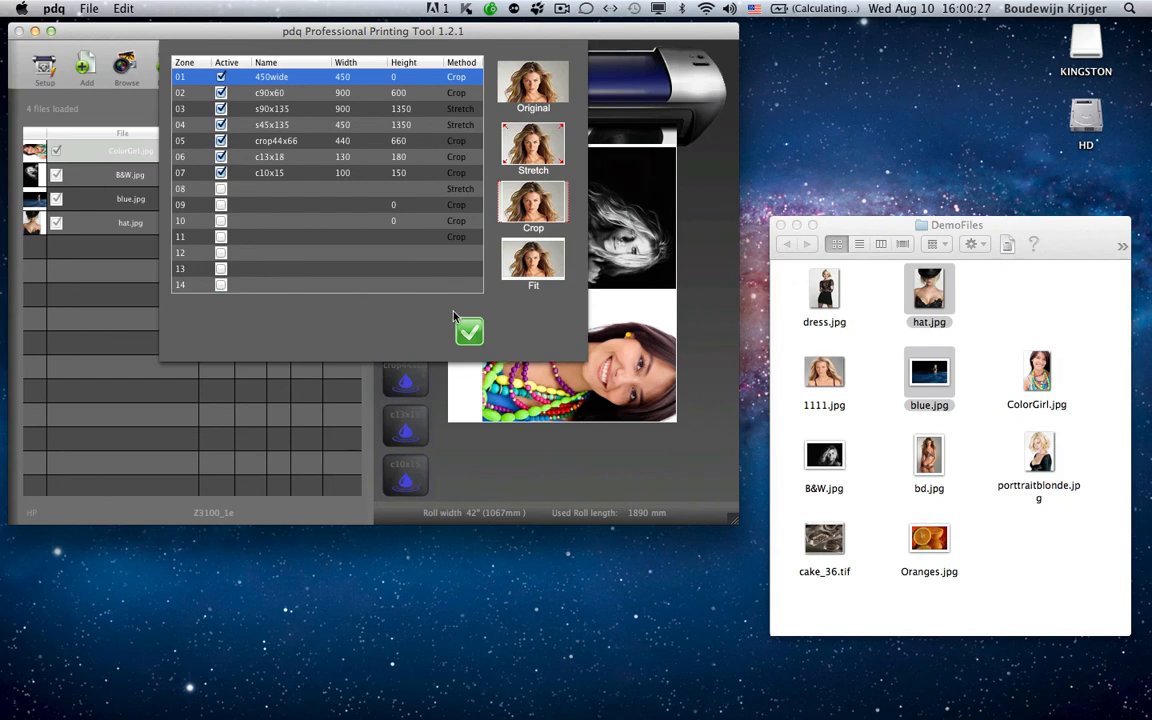
left_click(468, 332)
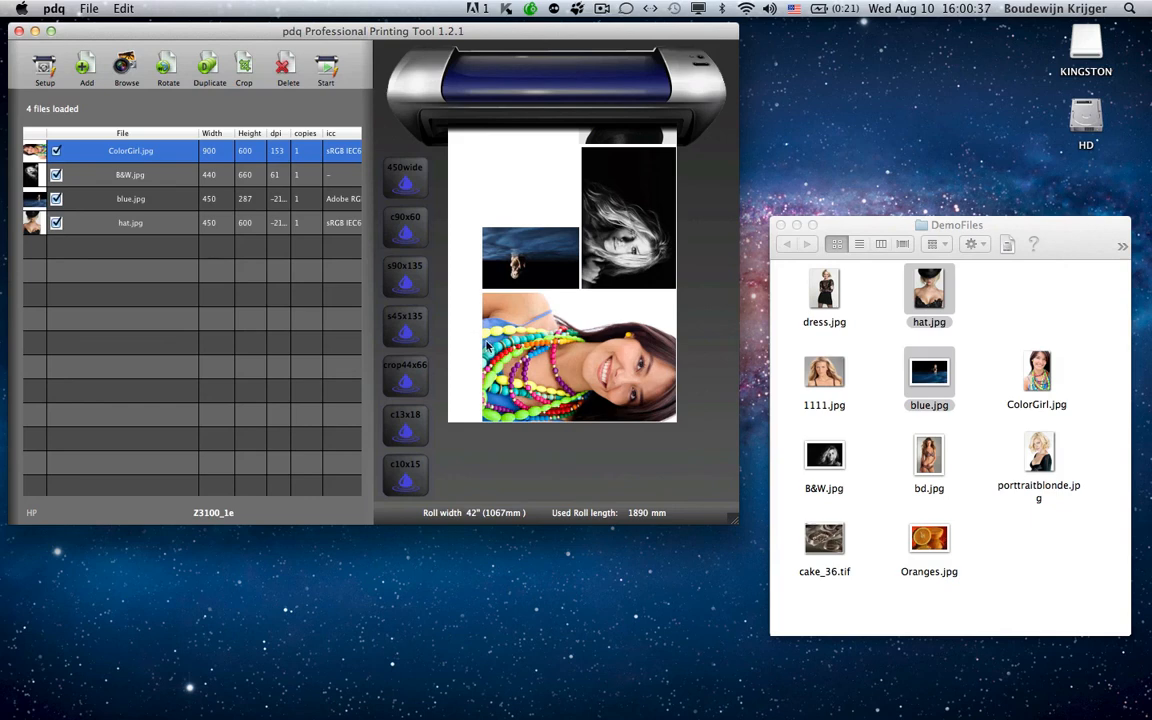
mouse_move(500, 348)
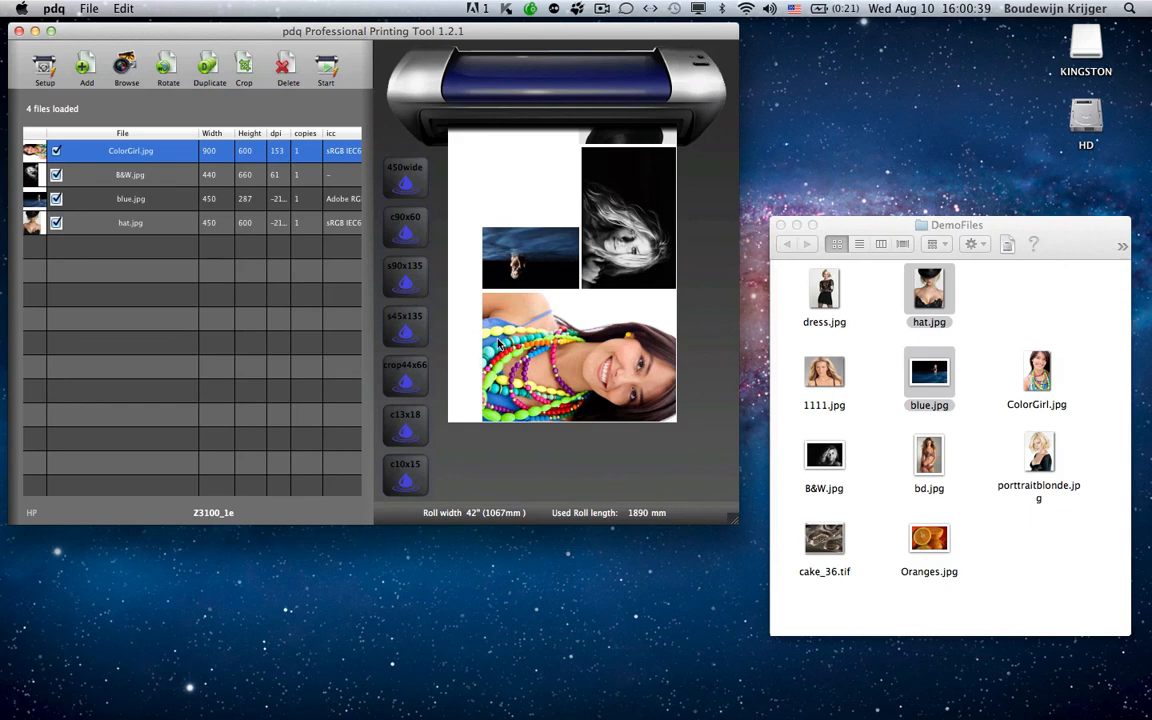